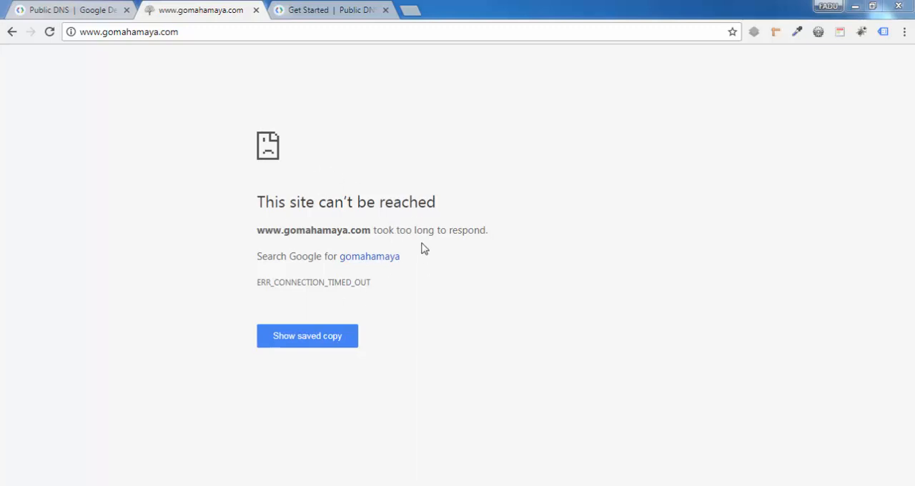
pyautogui.moveTo(318, 276)
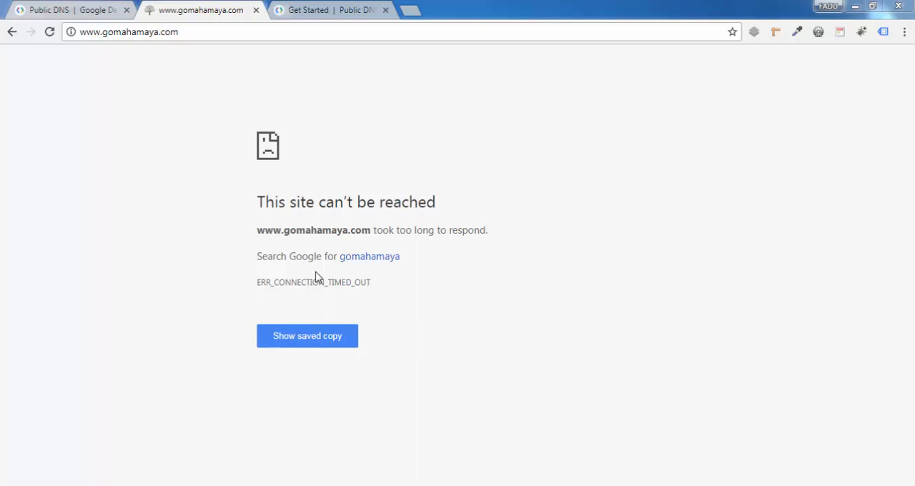
pyautogui.moveTo(304, 277)
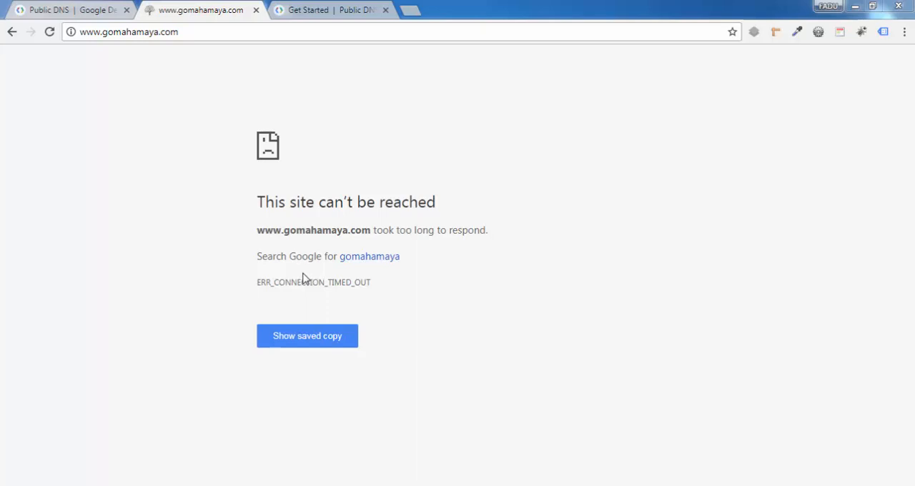
pyautogui.moveTo(423, 120)
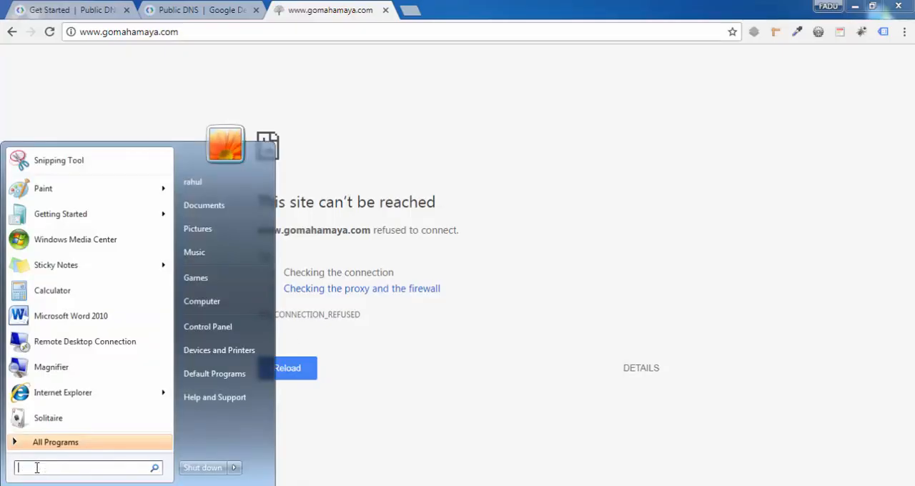
# - Search 'com' in the Start menu and run Command Prompt as administrator
pyautogui.write('com')
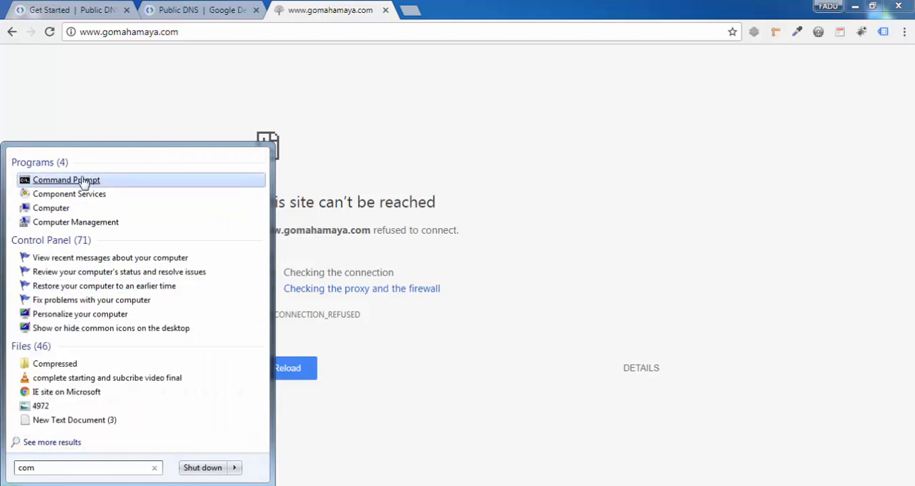
pyautogui.rightClick(65, 180)
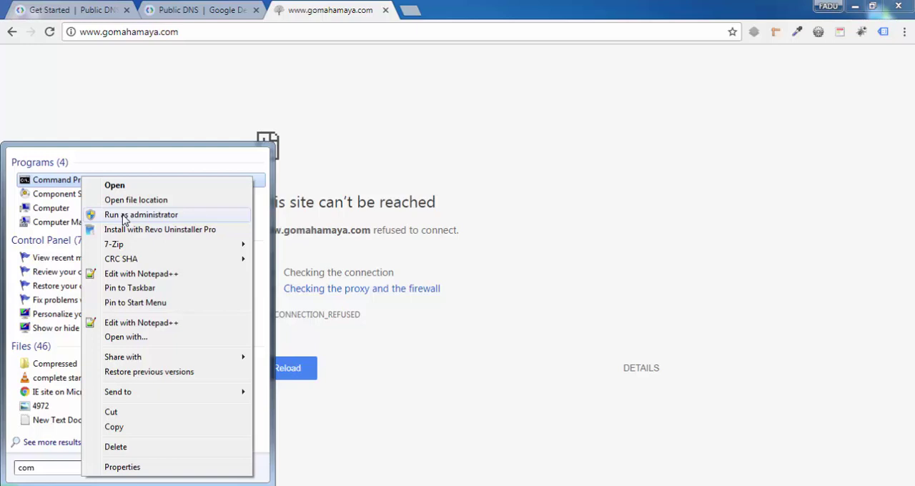
pyautogui.click(141, 215)
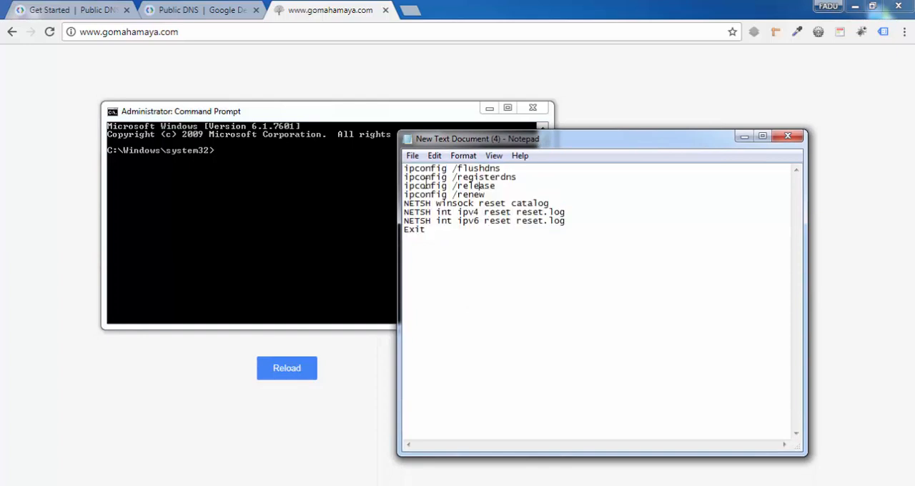
pyautogui.moveTo(320, 173)
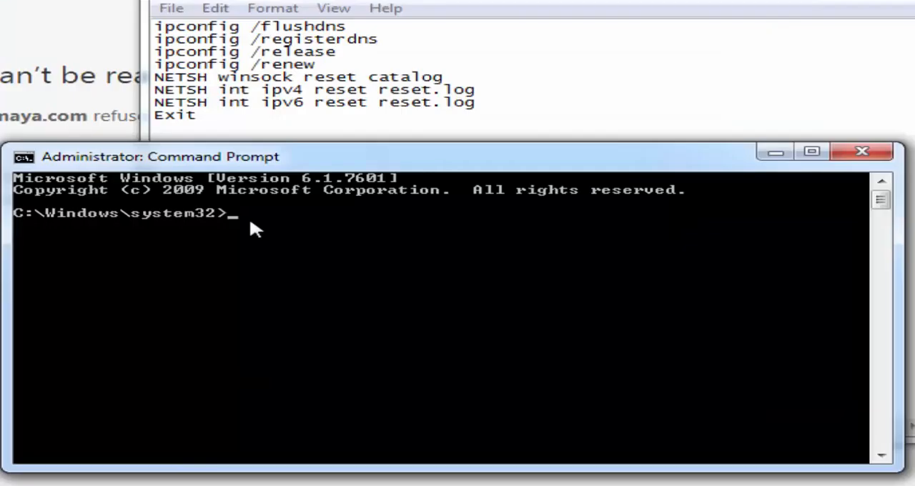
# - Flush the DNS cache with ipconfig /flushdns and re-register DNS with /registerdns
pyautogui.write('ipconfig /')
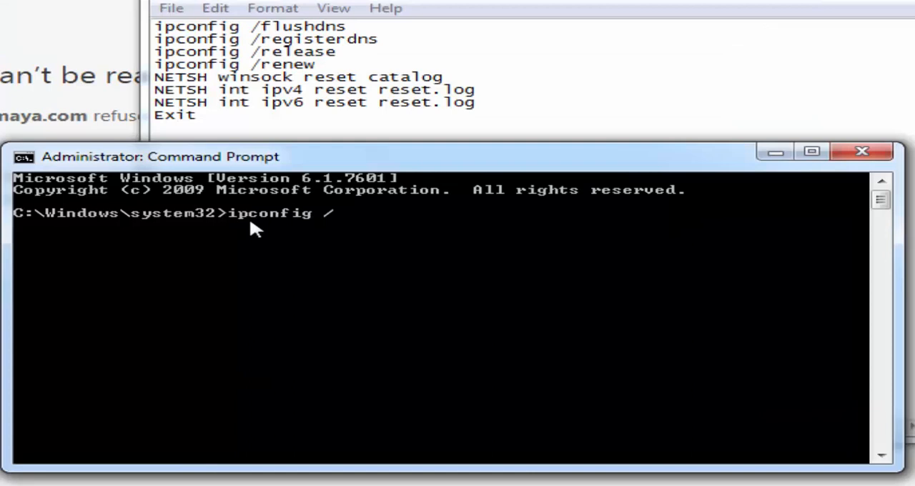
pyautogui.write('flushdns')
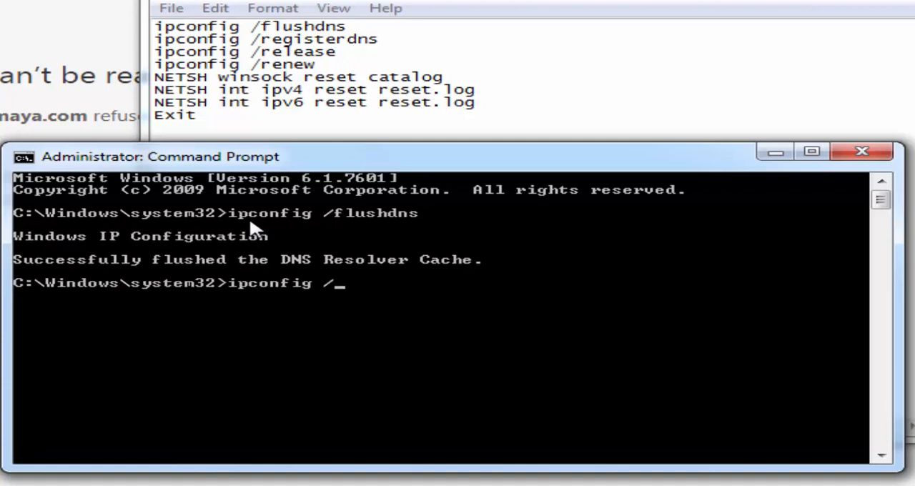
pyautogui.write('registerdns')
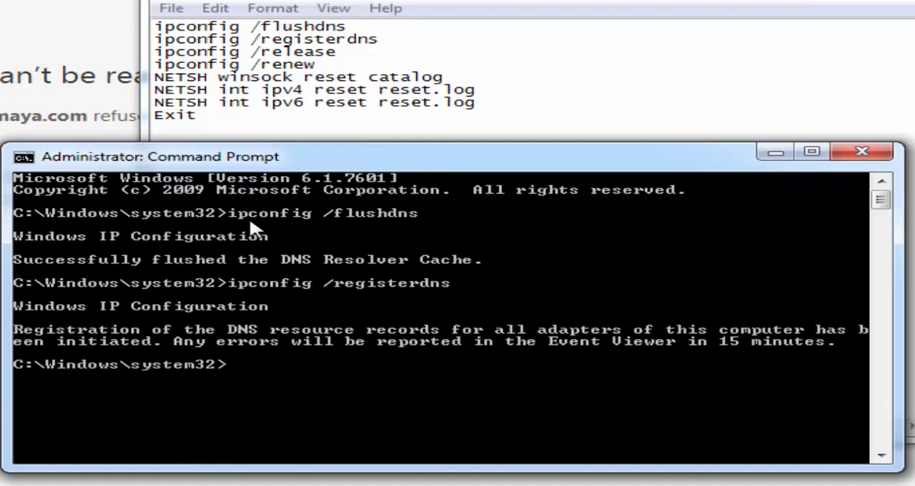
# - Release and renew the computer's IP address with ipconfig /release and /renew
pyautogui.write('ipcongi')
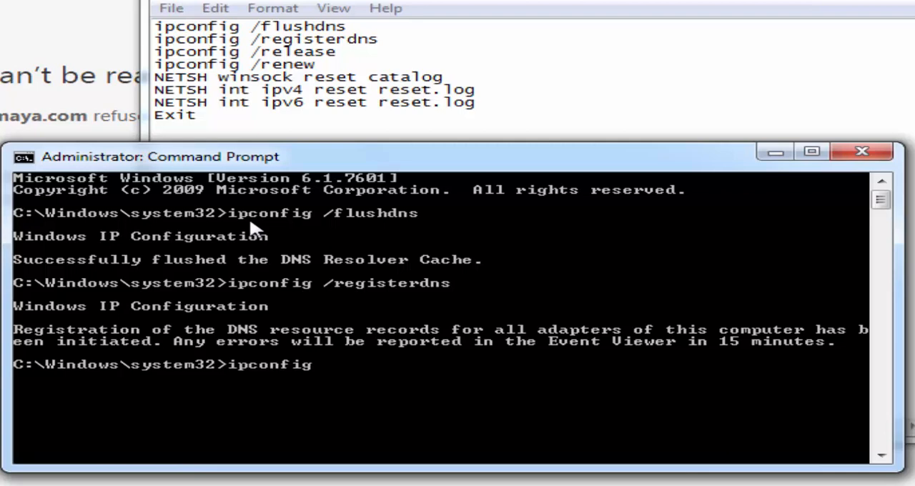
pyautogui.write('/')
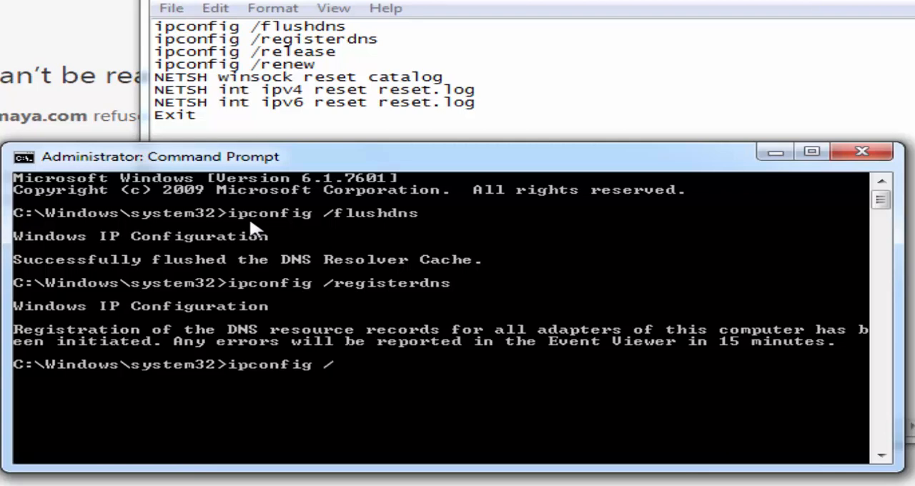
pyautogui.write('rel')
pyautogui.write('ip')
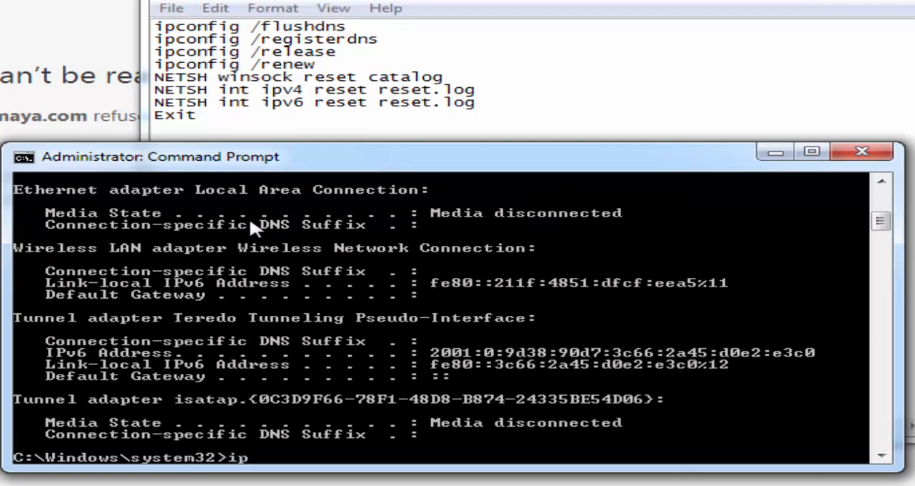
pyautogui.write('config /')
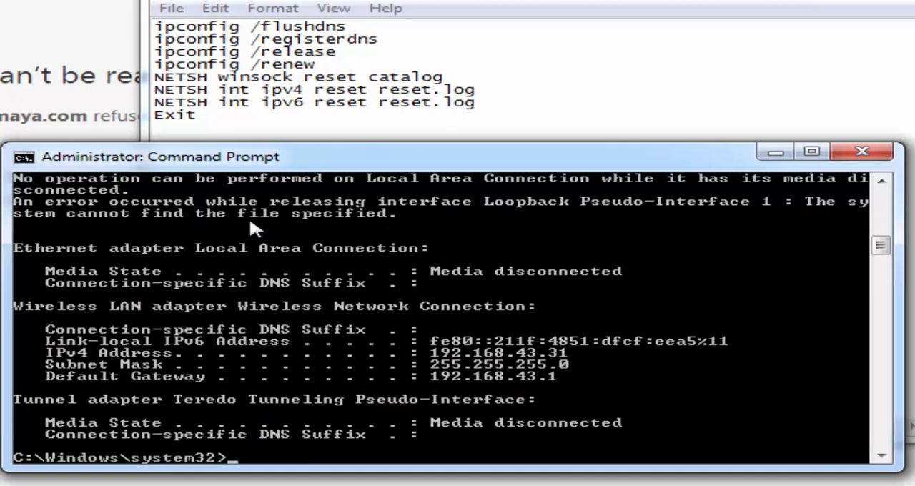
# - Run NETSH winsock reset catalog, then NETSH int ipv4 reset reset.log
pyautogui.write('NETSH')
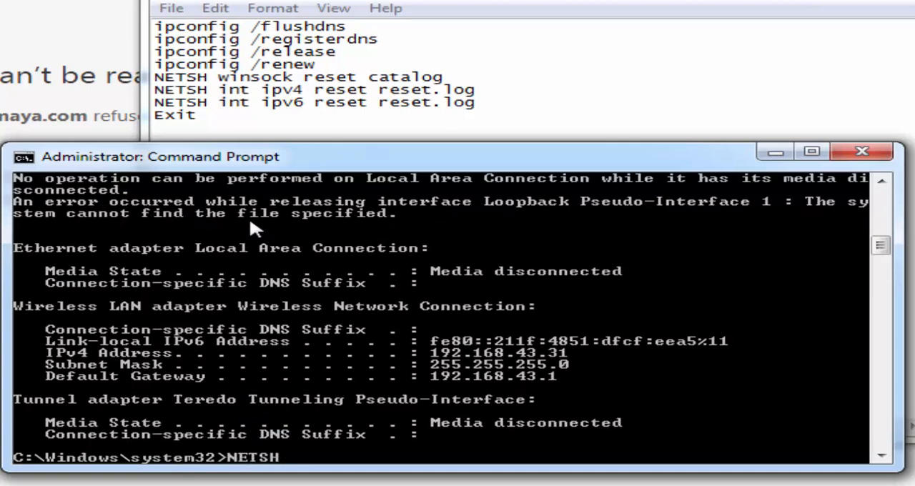
pyautogui.write('winsock')
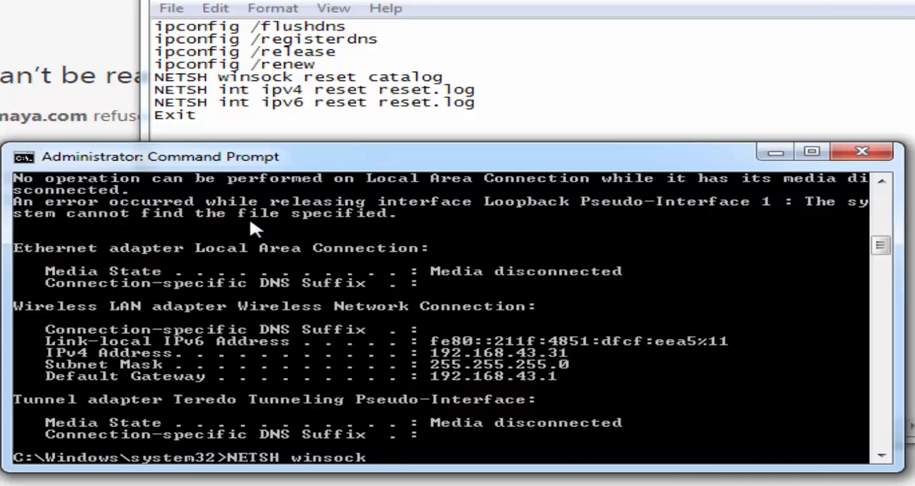
pyautogui.write('reset catlog')
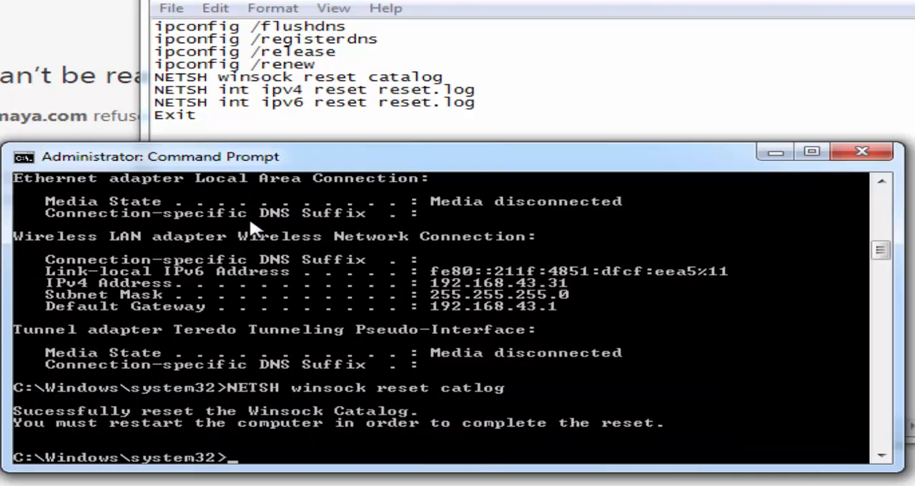
pyautogui.write('NETSH int')
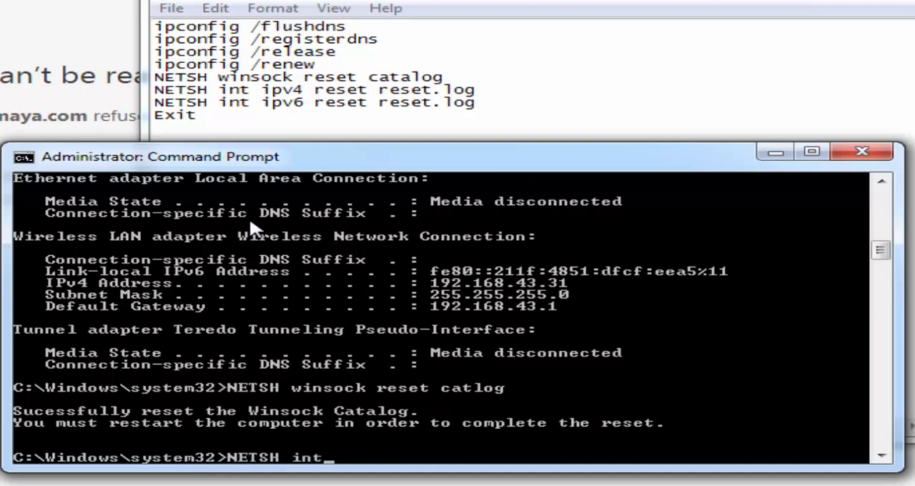
pyautogui.write('ipv4 reset reset. log')
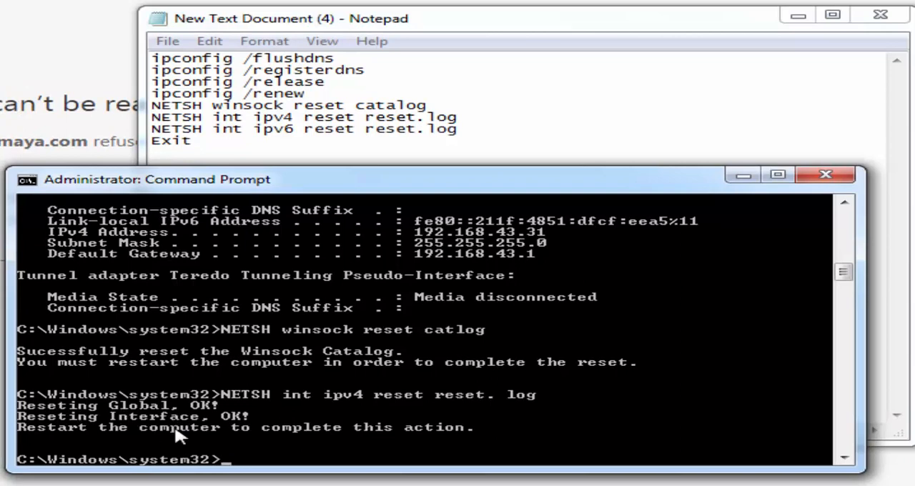
pyautogui.moveTo(414, 454)
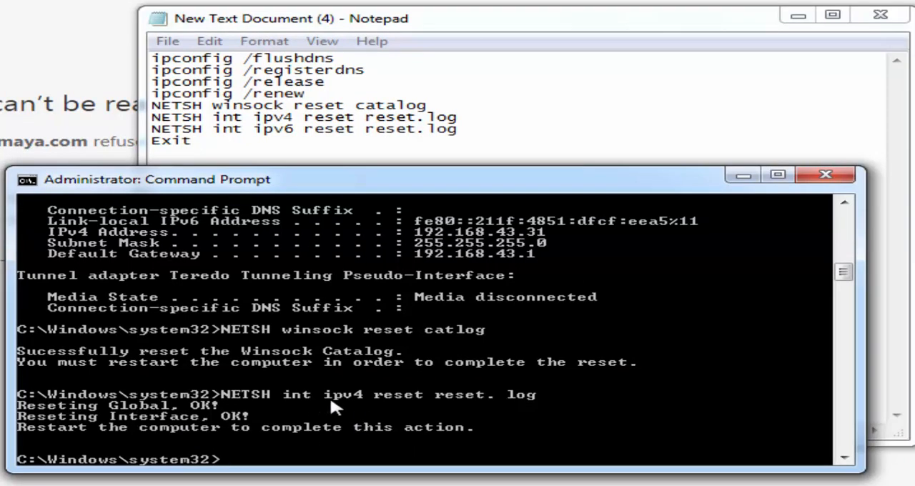
pyautogui.moveTo(316, 403)
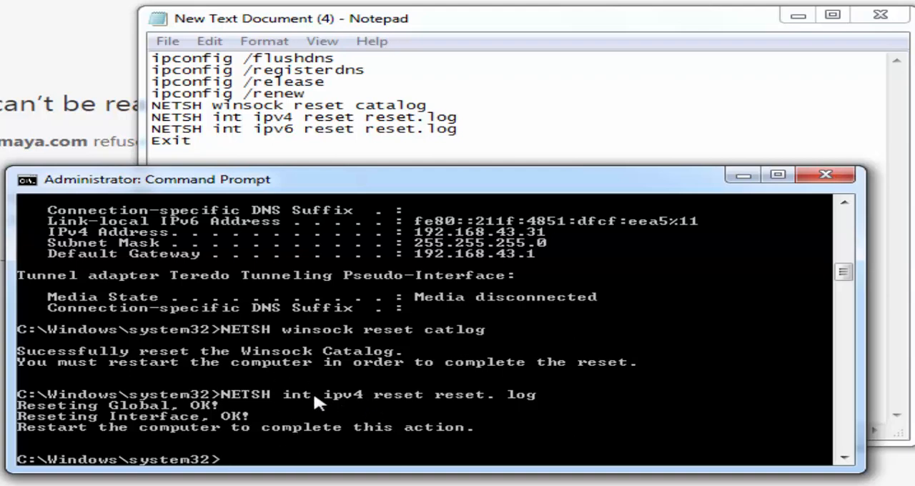
pyautogui.moveTo(297, 449)
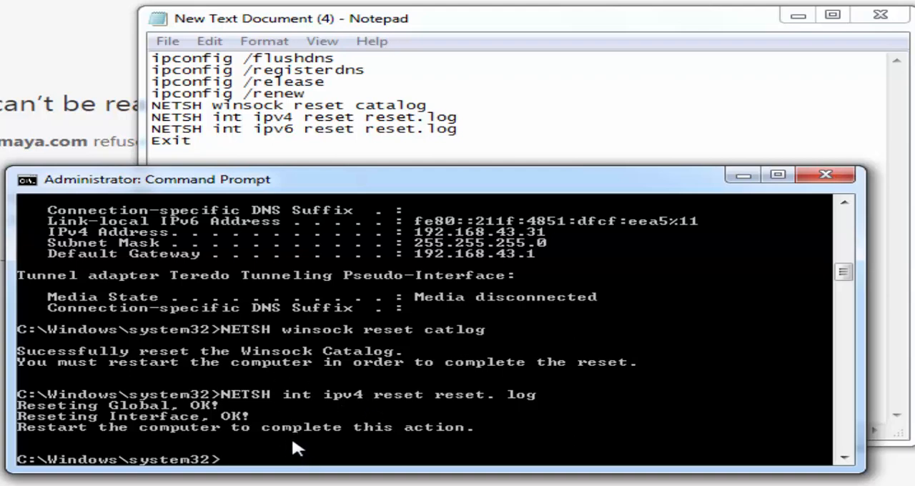
# - Run NETSH int ipv6 reset reset.log, then return to Chrome and reload gomahamaya.com
pyautogui.write('NETSH')
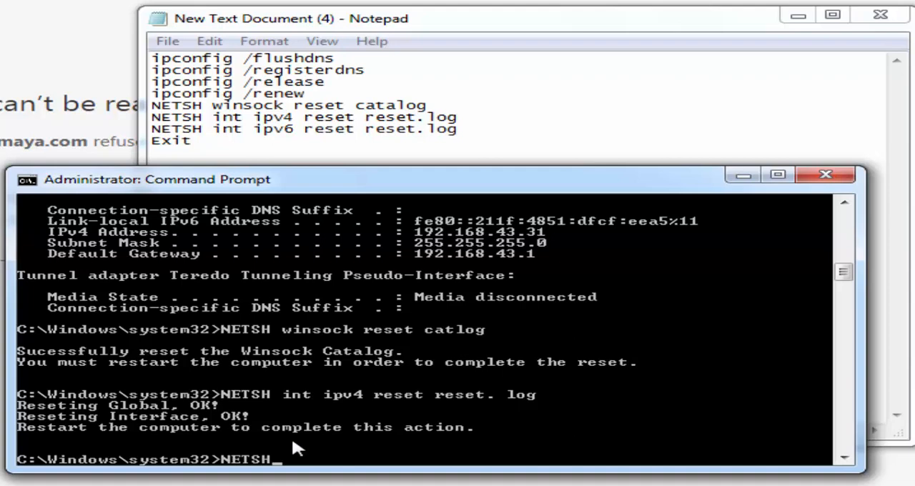
pyautogui.write('int')
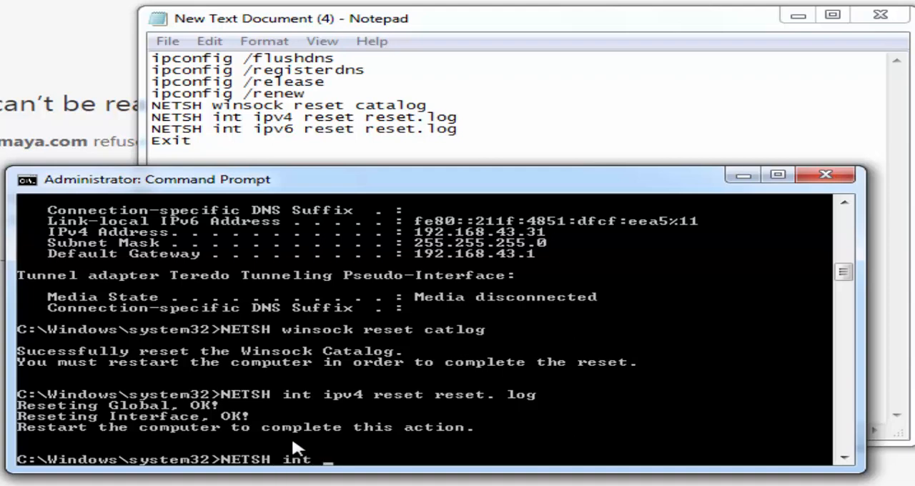
pyautogui.write('ipv6 reset')
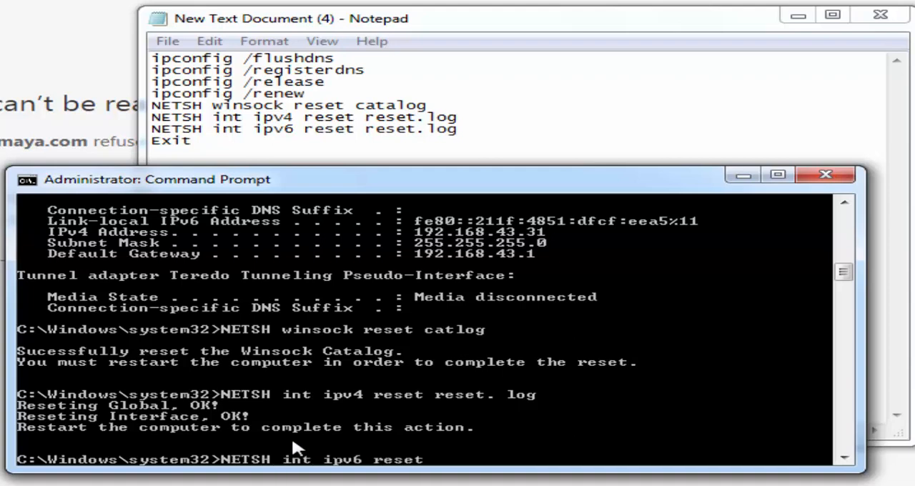
pyautogui.write('reset')
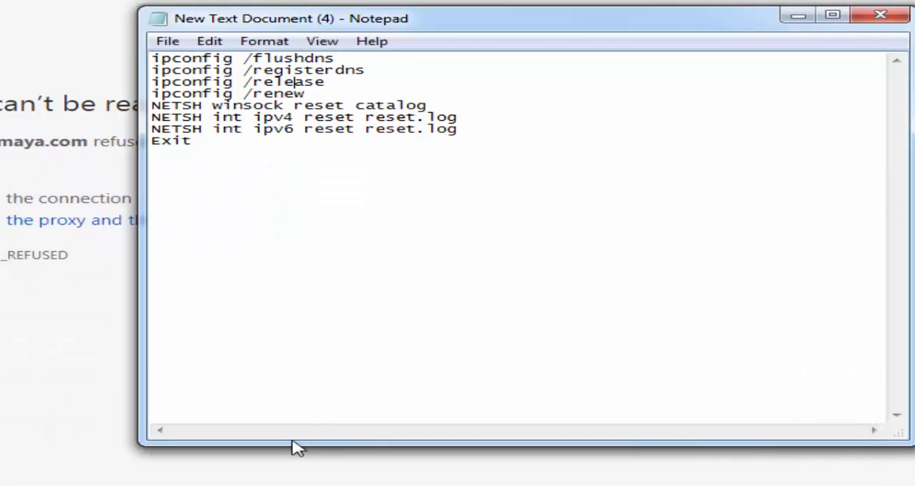
pyautogui.click(876, 12)
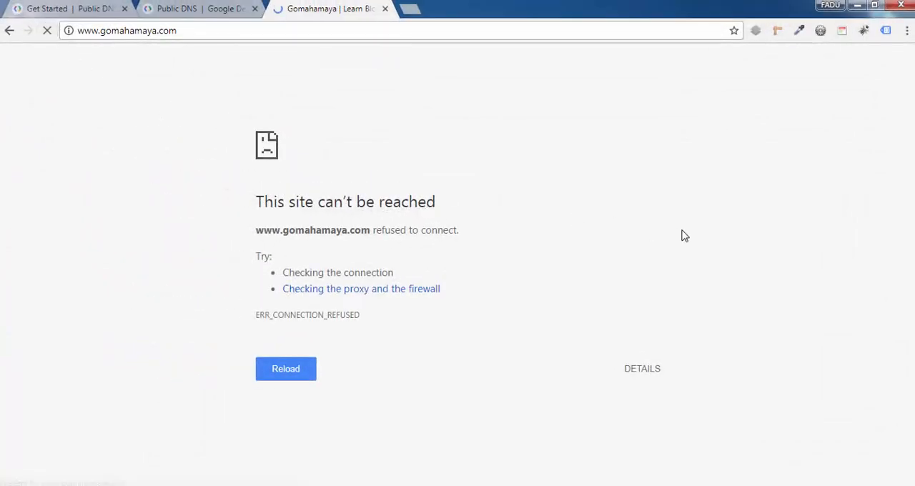
pyautogui.click(286, 369)
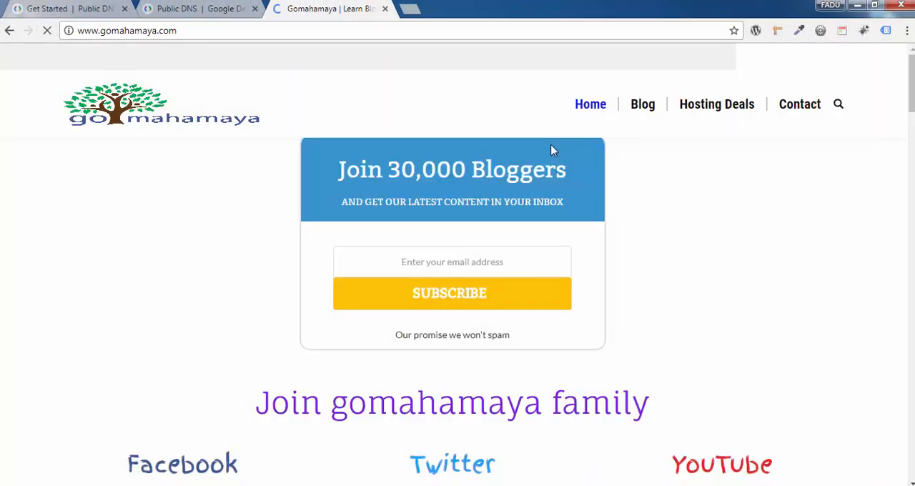